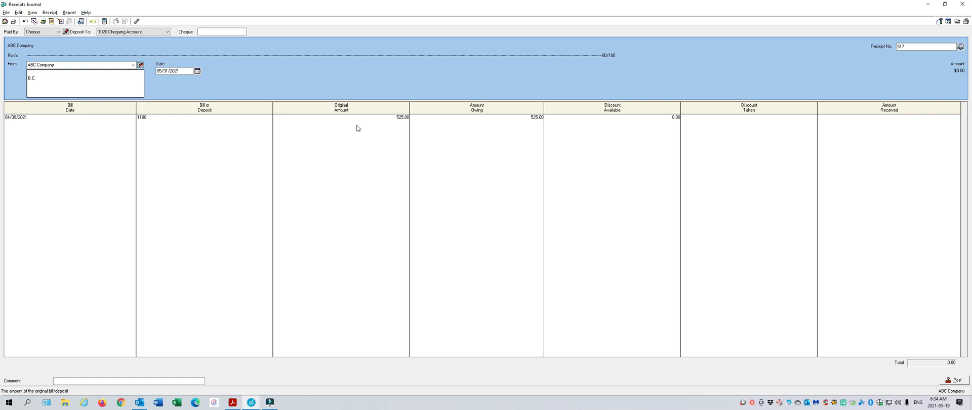
mouse_move(961, 3)
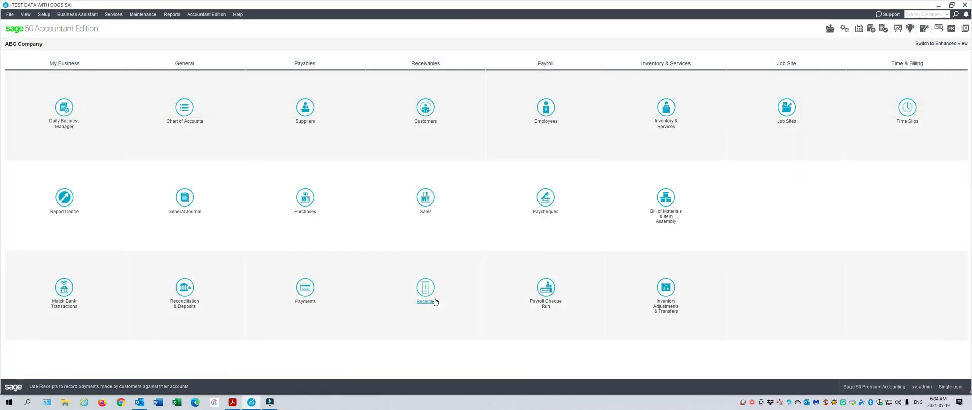
Step: Start a sales bill numbered Chk #12345 dated 5/15/2021 and move to its first line
left_click(425, 291)
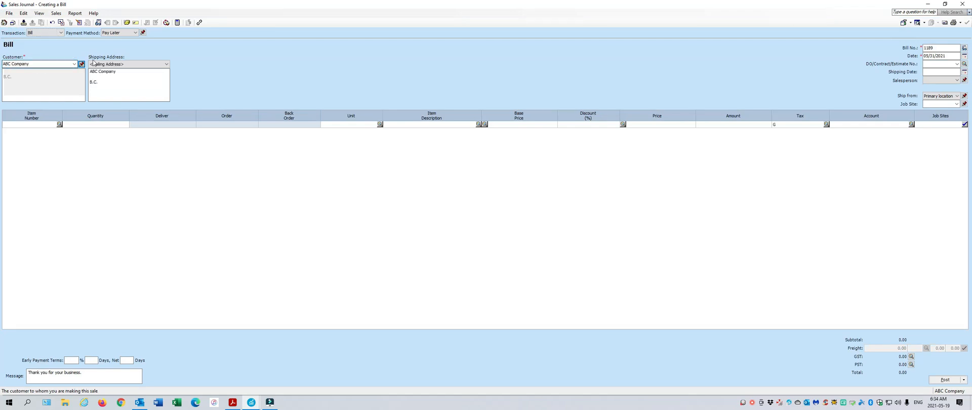
left_click(940, 43)
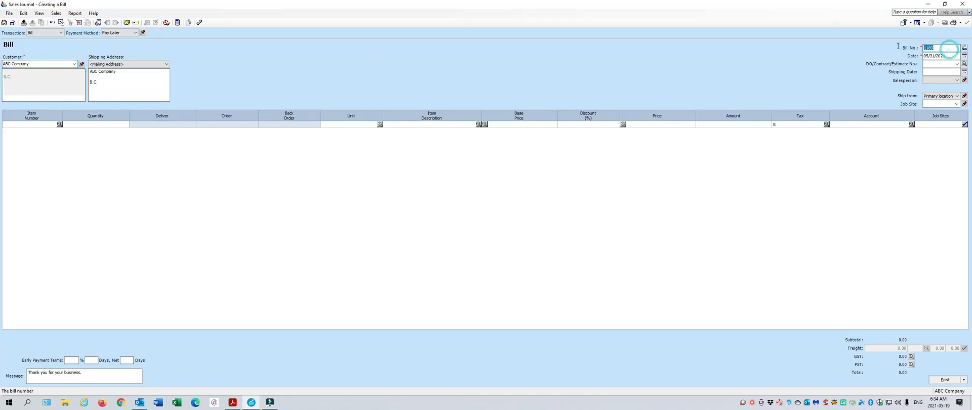
type("CH")
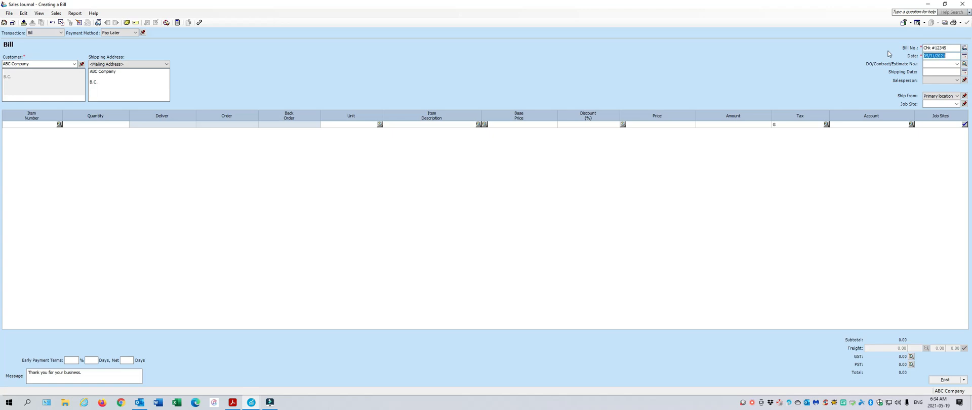
type("5/15/20")
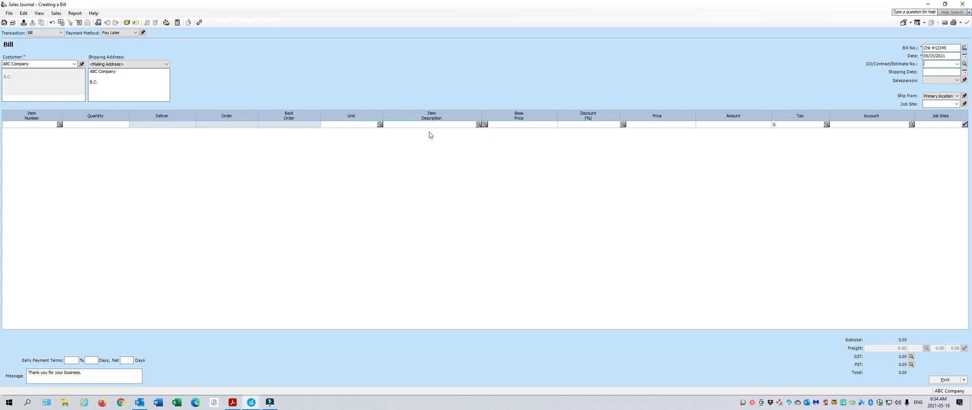
left_click(421, 124)
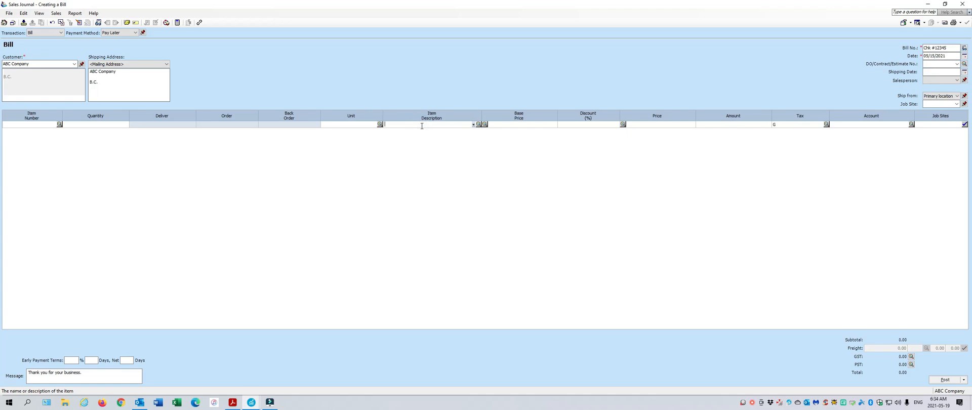
Step: Enter the line 'Chk #12345 received for Inv. #1188 - overpayment' with amount -600
type("Chk #12345 received")
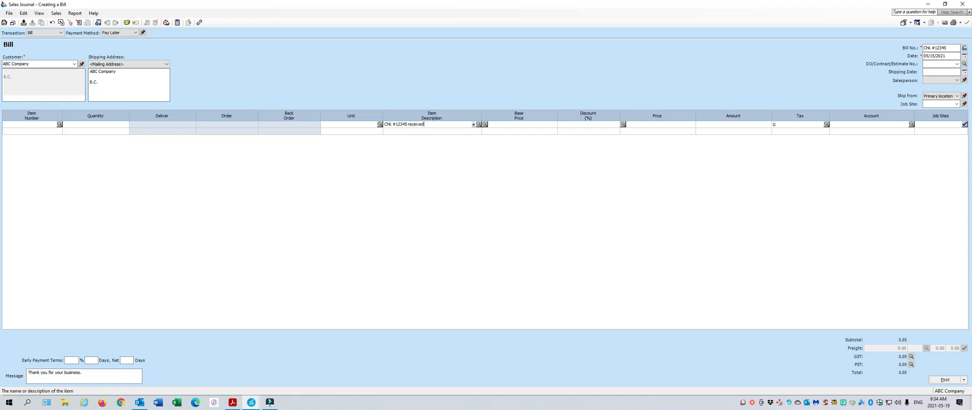
type("for Inv #1188 -")
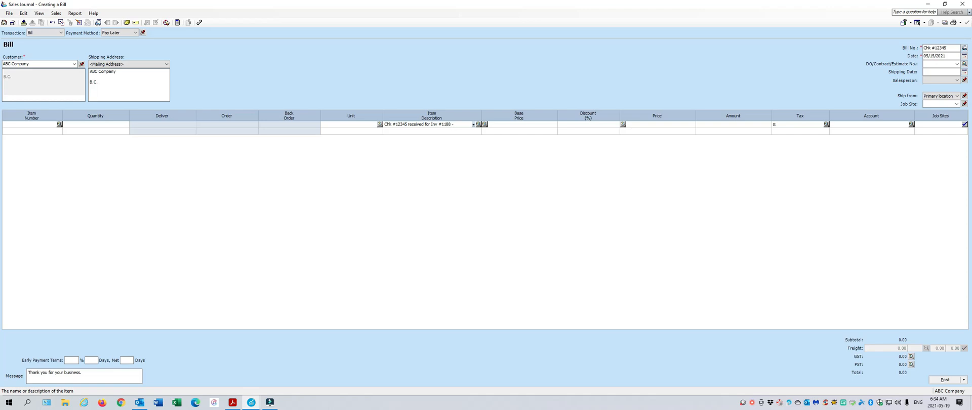
type("overpayment")
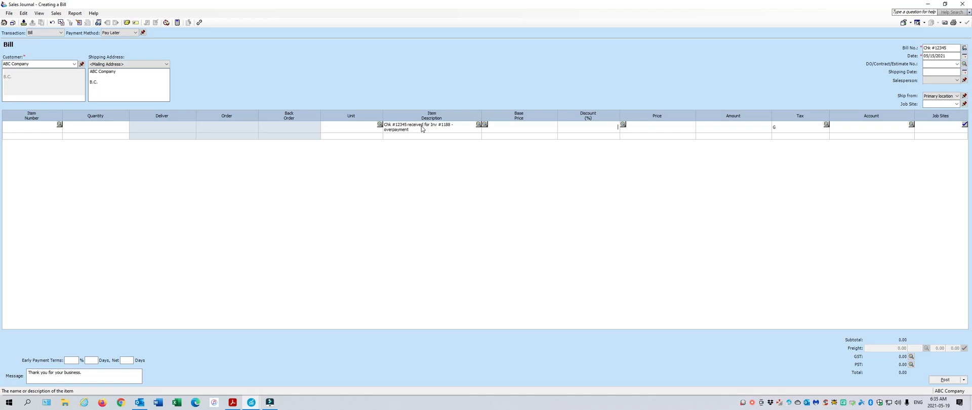
type("-600.00")
left_click(871, 126)
type("1")
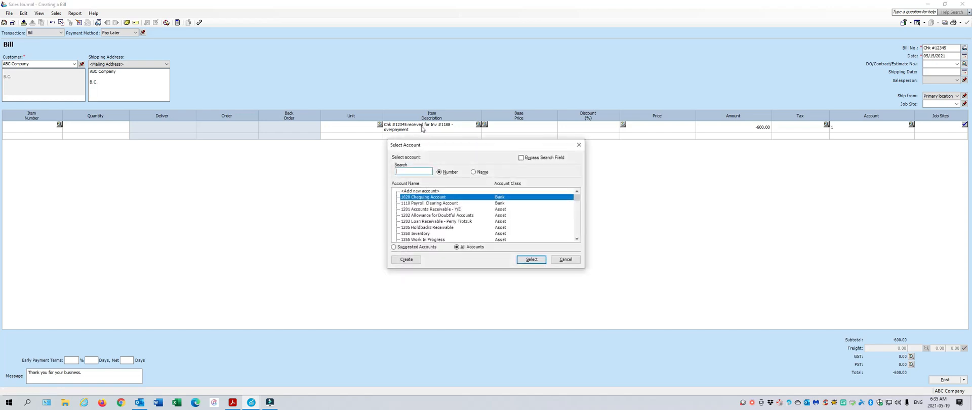
mouse_move(451, 197)
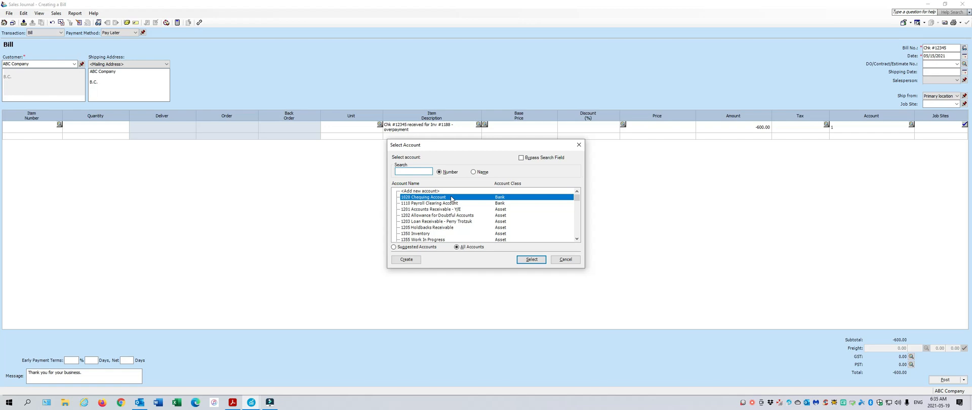
Step: Assign the overpayment line to 1020 Chequing Account and commit it
left_click(530, 259)
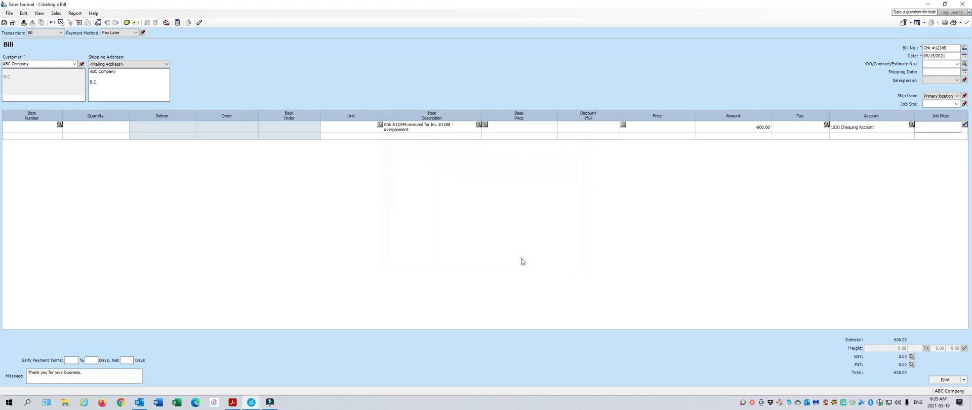
left_click(76, 12)
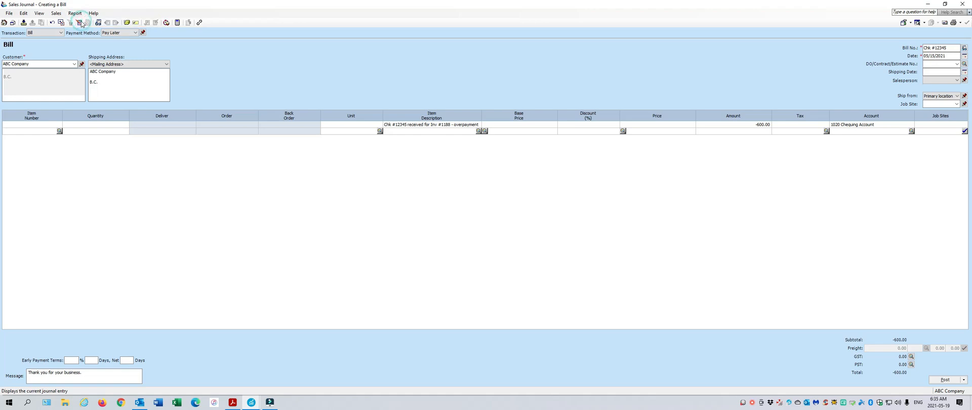
Step: Review the journal entry (Chequing debit, Accounts Receivable credit 600.00) and close the preview
left_click(79, 22)
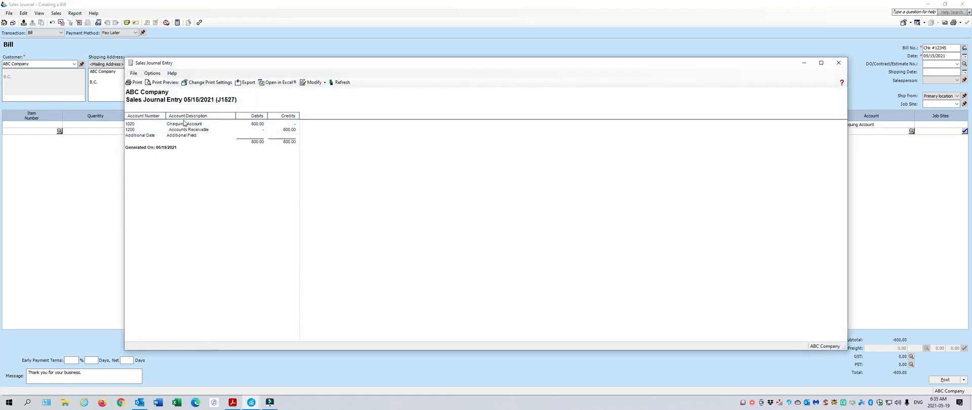
mouse_move(211, 132)
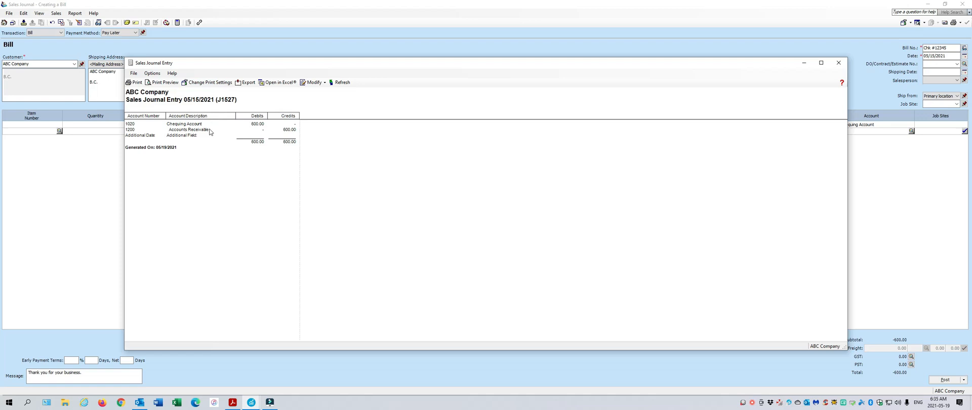
mouse_move(872, 51)
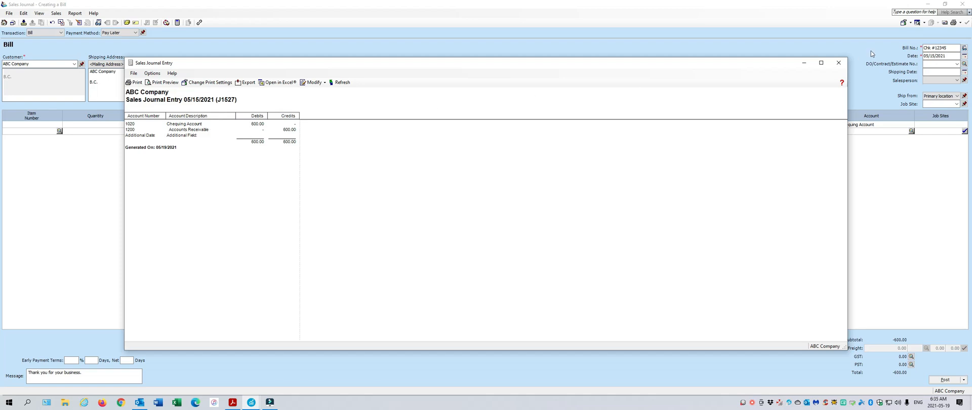
left_click(838, 62)
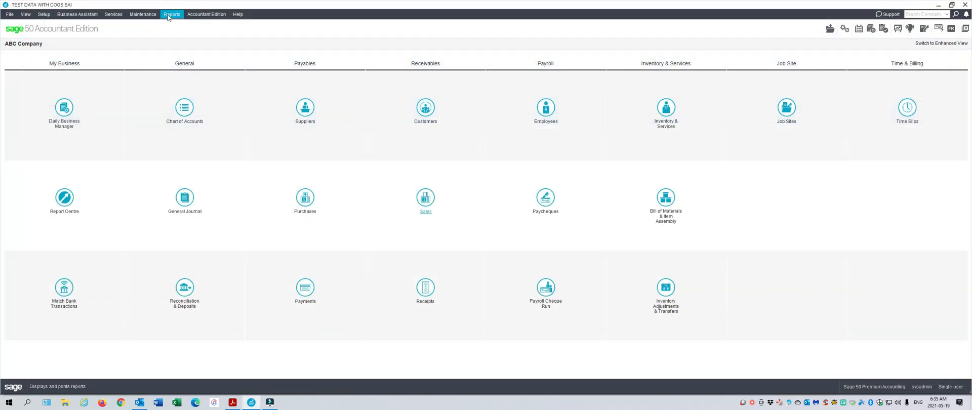
Step: Run the Aged Overdue Receivables detail report for ABC Company as at 05/31/2021
left_click(170, 13)
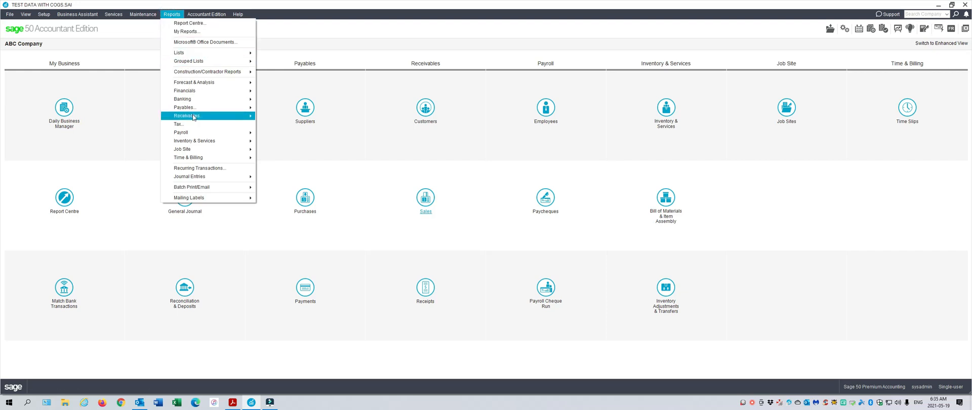
mouse_move(298, 126)
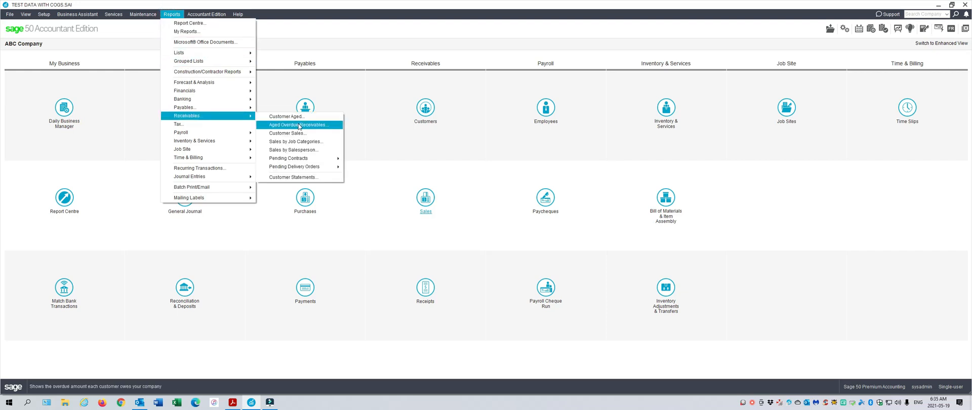
left_click(301, 125)
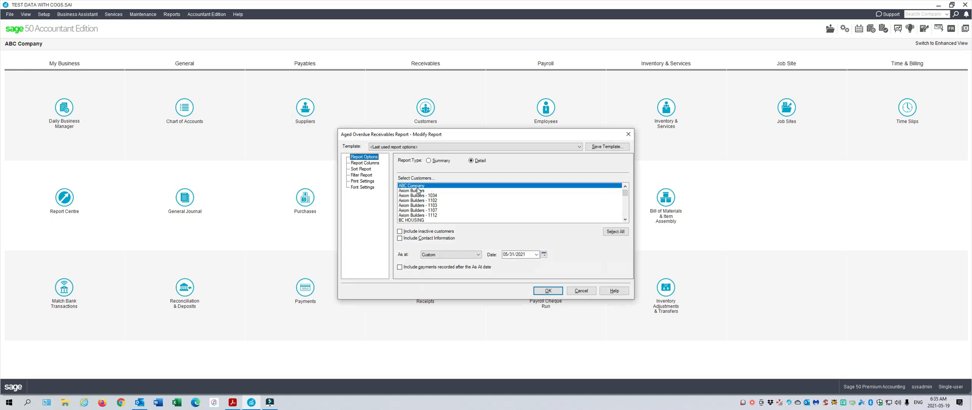
left_click(548, 290)
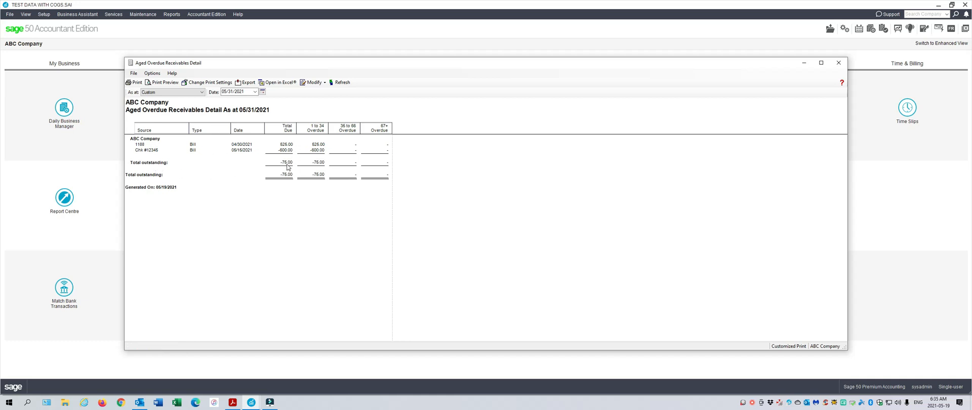
mouse_move(838, 62)
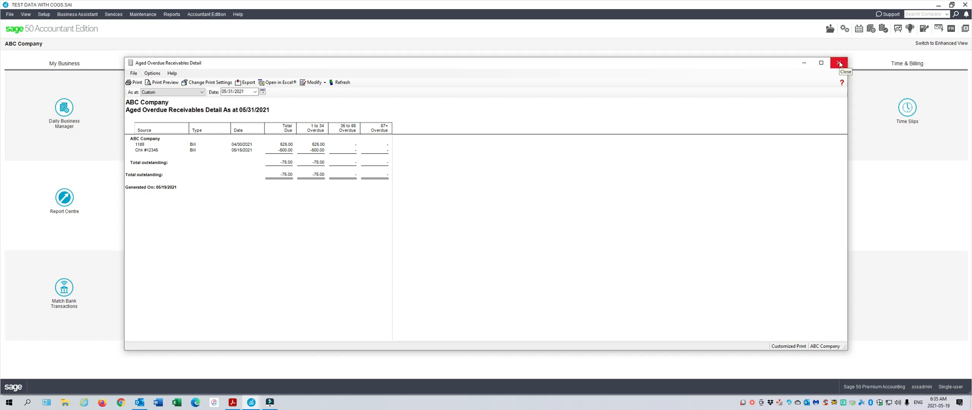
Step: Close the report showing ABC Company's -75.00 credit balance, returning to the home window
left_click(838, 63)
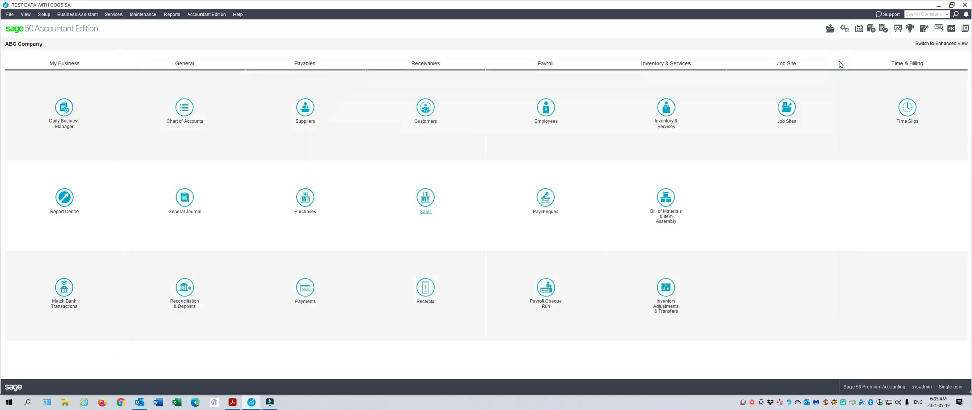